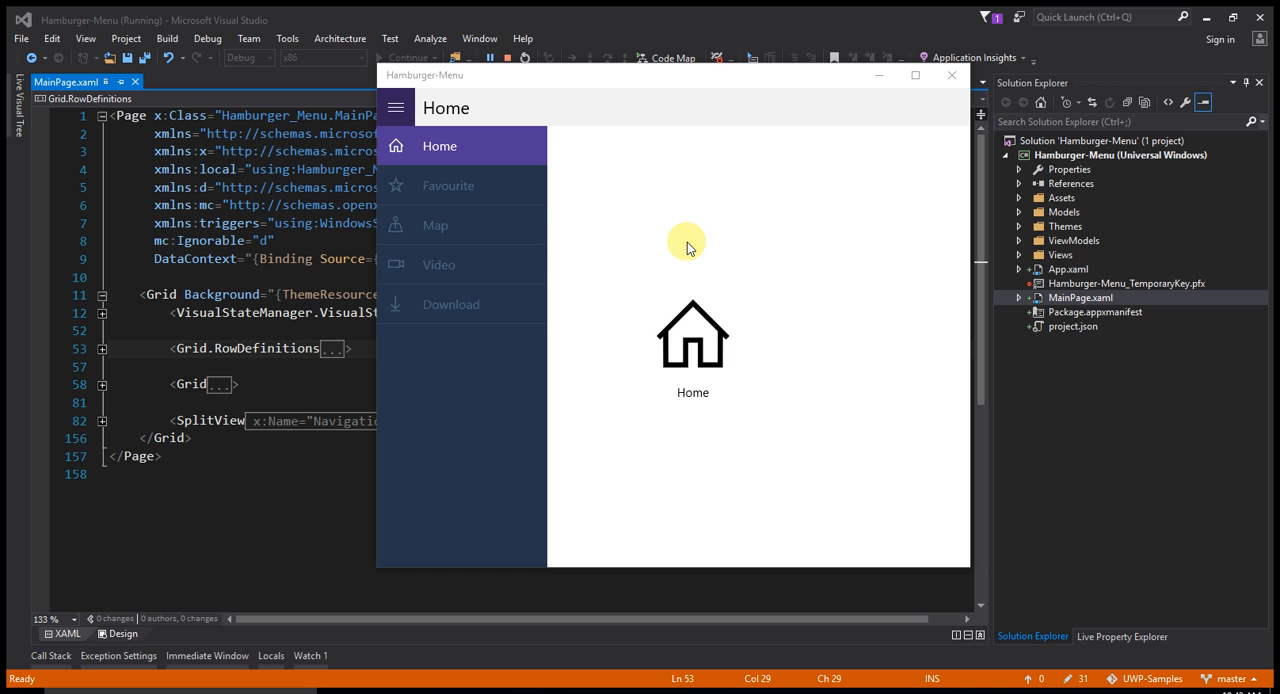
{"action": "mouse_move", "coordinate": [490, 190]}
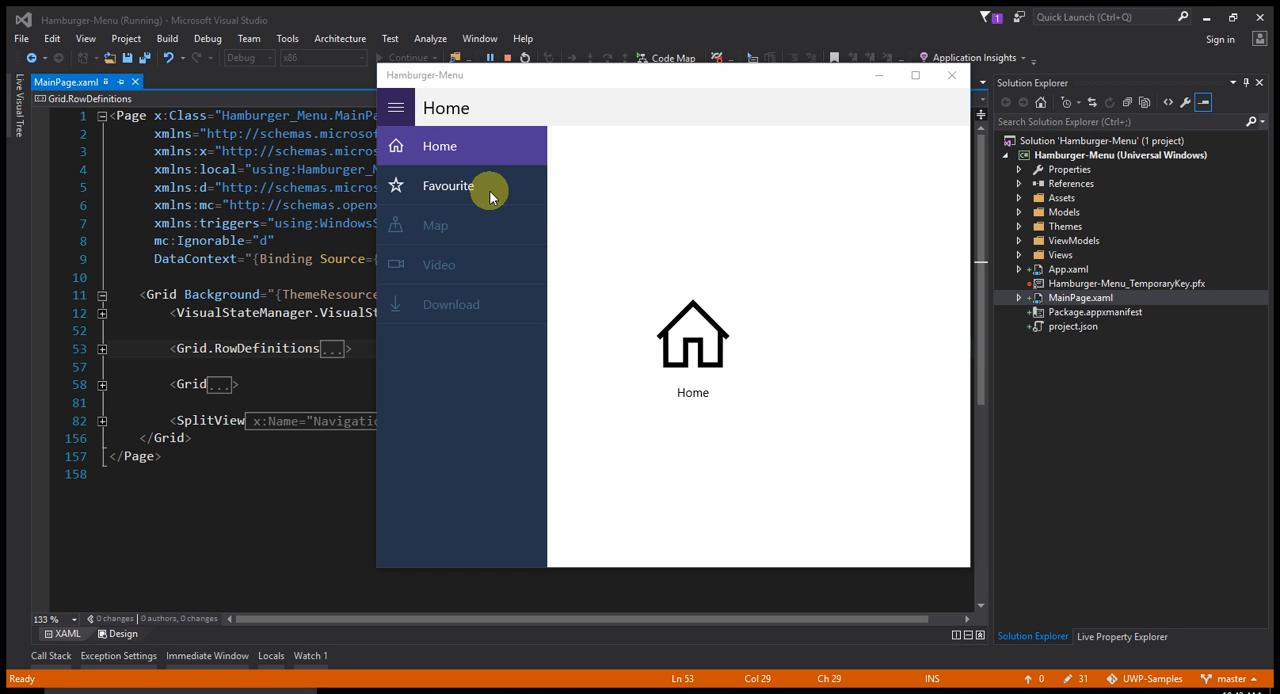
Step: Select Favourite in the running app's SplitView menu pane
{"action": "left_click", "coordinate": [447, 186]}
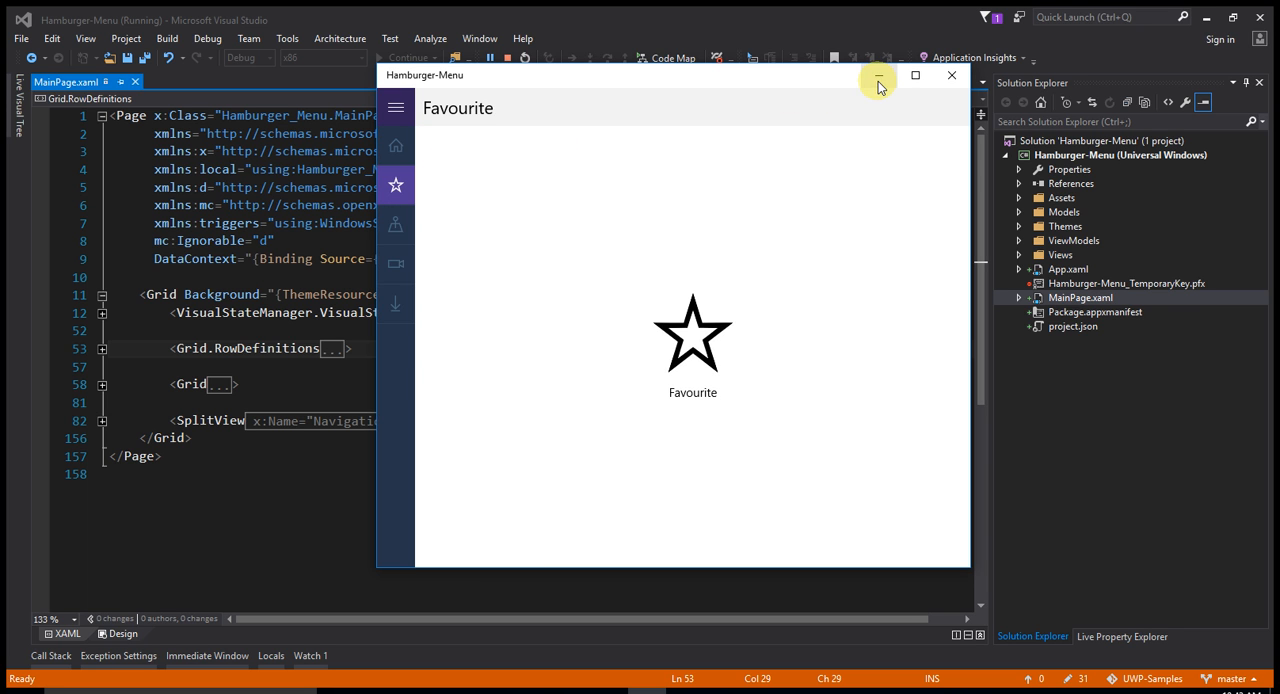
Step: Minimize the Hamburger-Menu app window to return to the MainPage.xaml code
{"action": "left_click", "coordinate": [878, 75]}
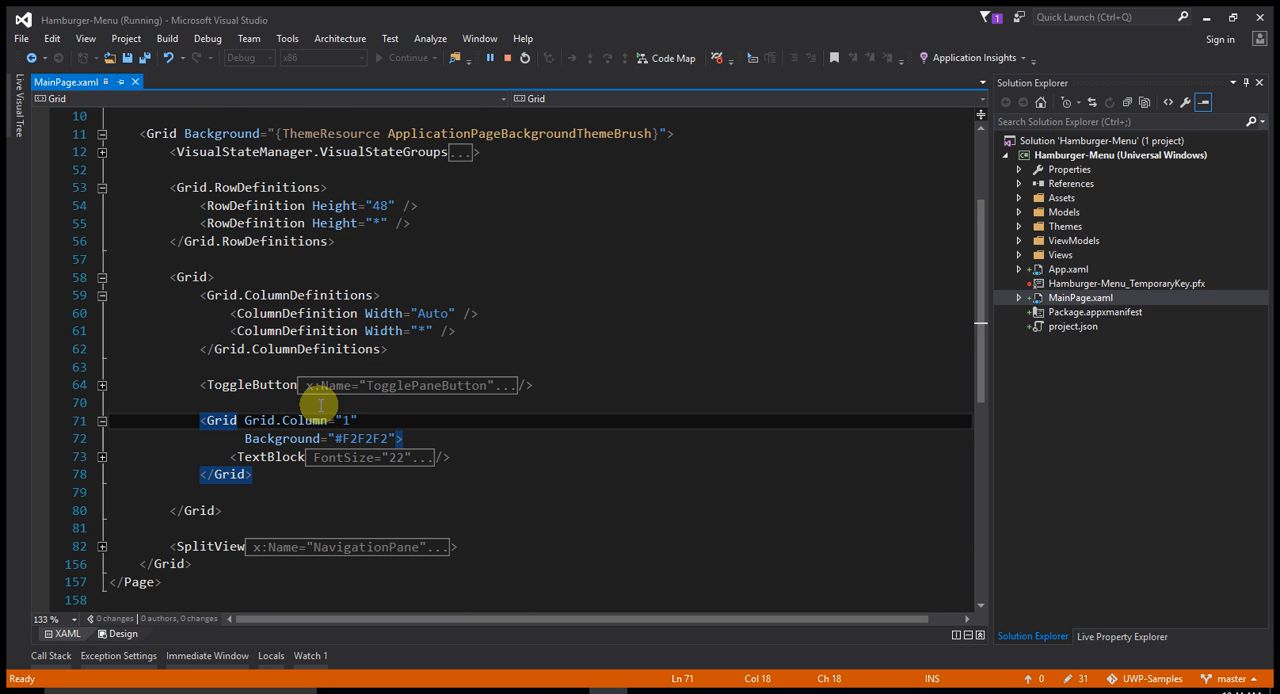
{"action": "mouse_move", "coordinate": [320, 408]}
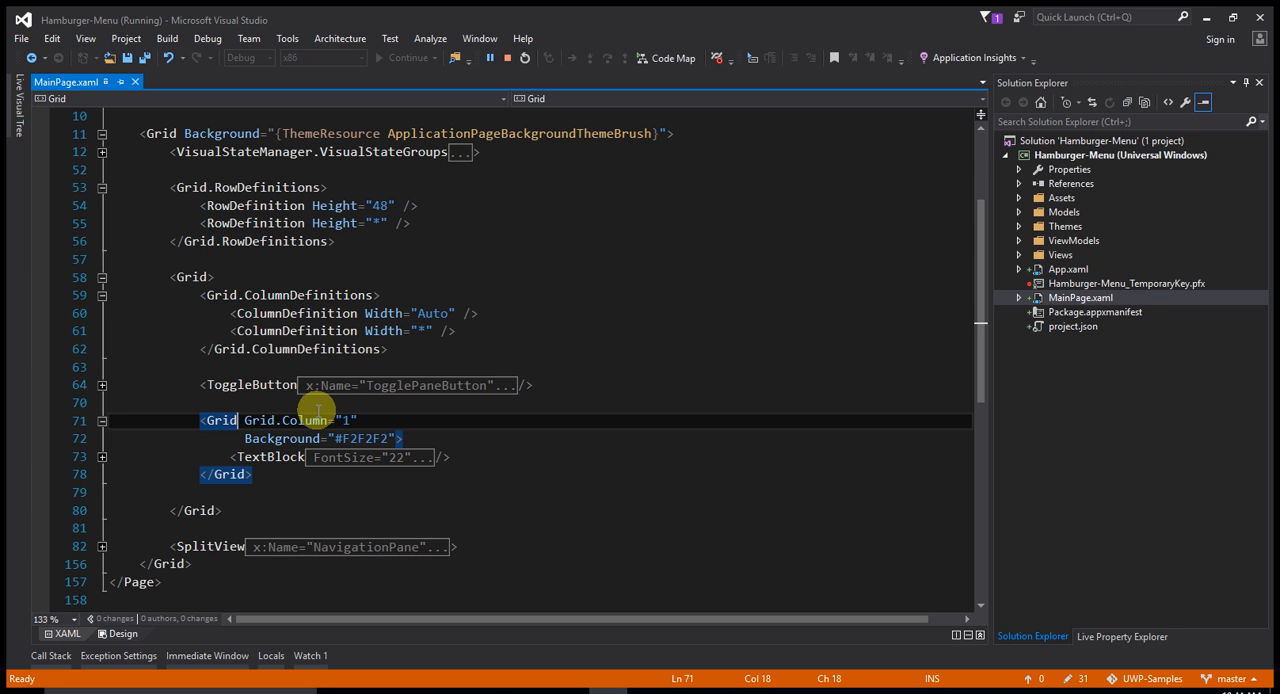
{"action": "mouse_move", "coordinate": [103, 300]}
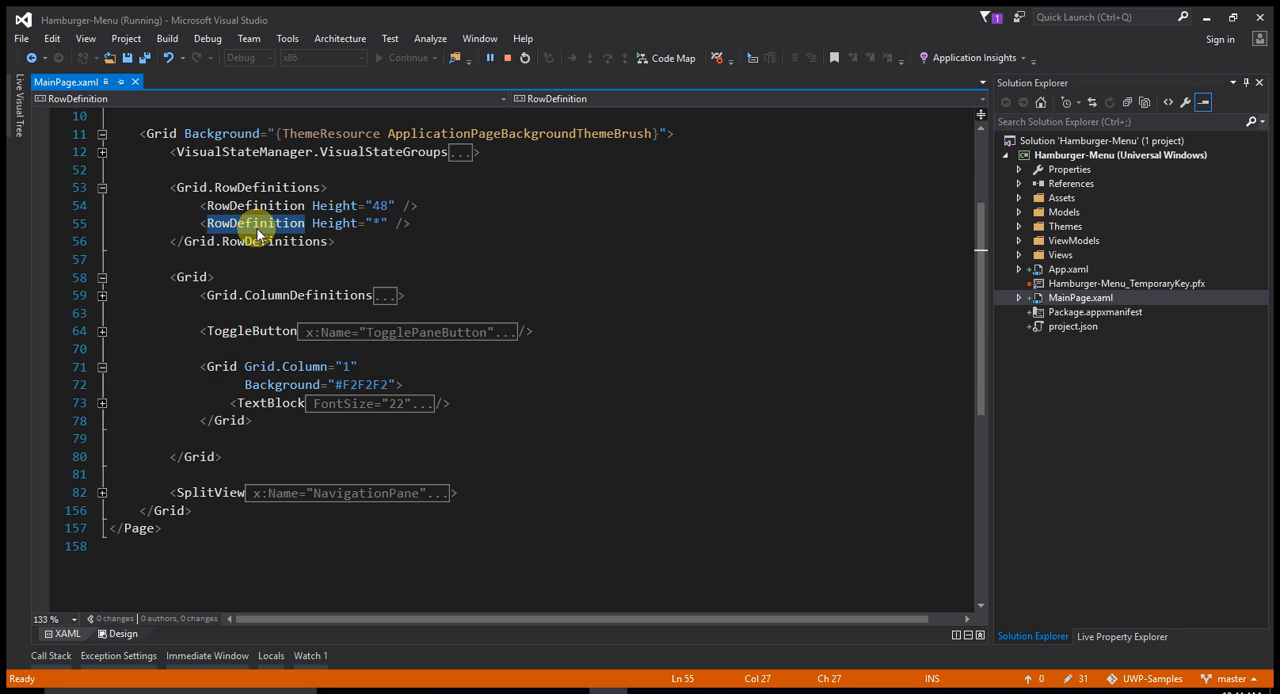
Step: Expand the NavigationPane SplitView block and its SplitView.Pane and SplitView.Content sections
{"action": "left_click", "coordinate": [228, 492]}
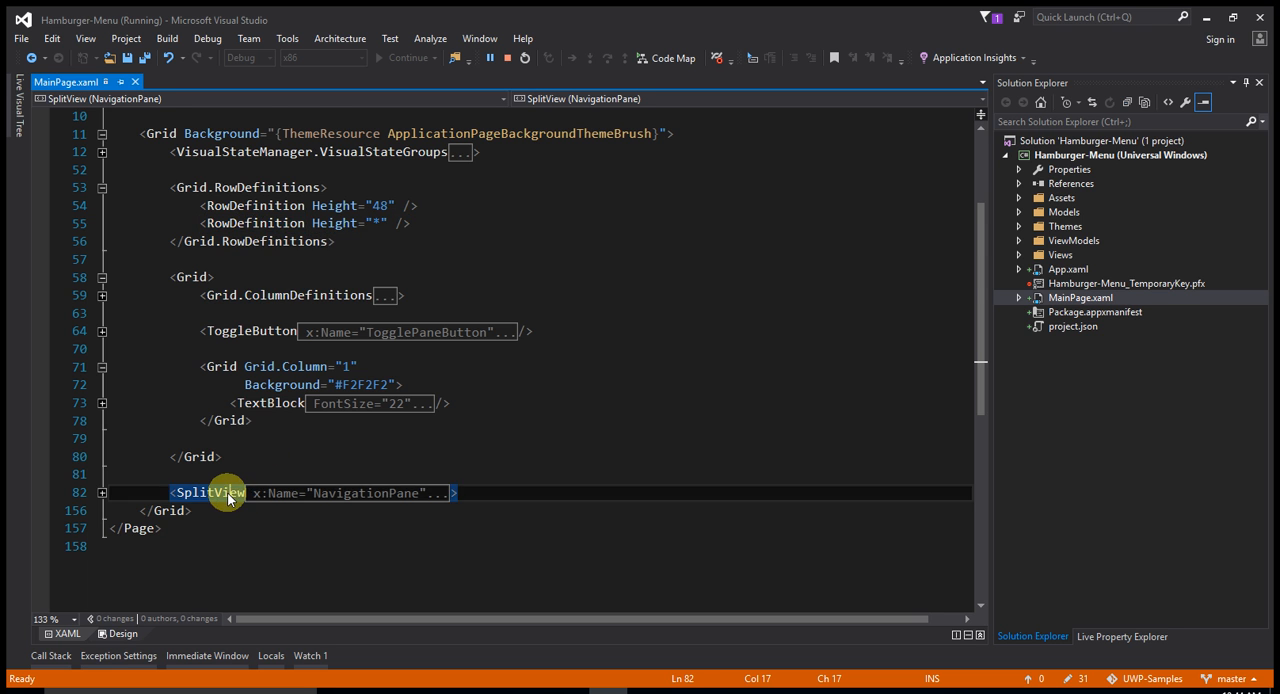
{"action": "left_click", "coordinate": [101, 493]}
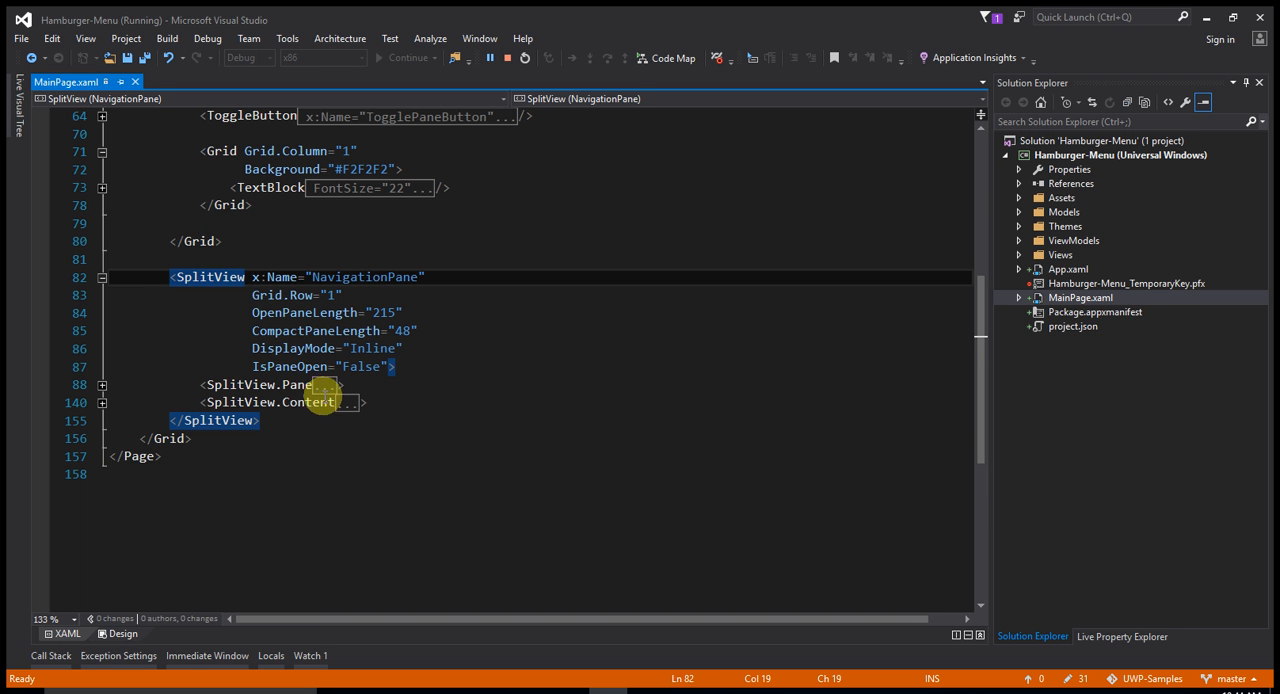
{"action": "left_click", "coordinate": [102, 384]}
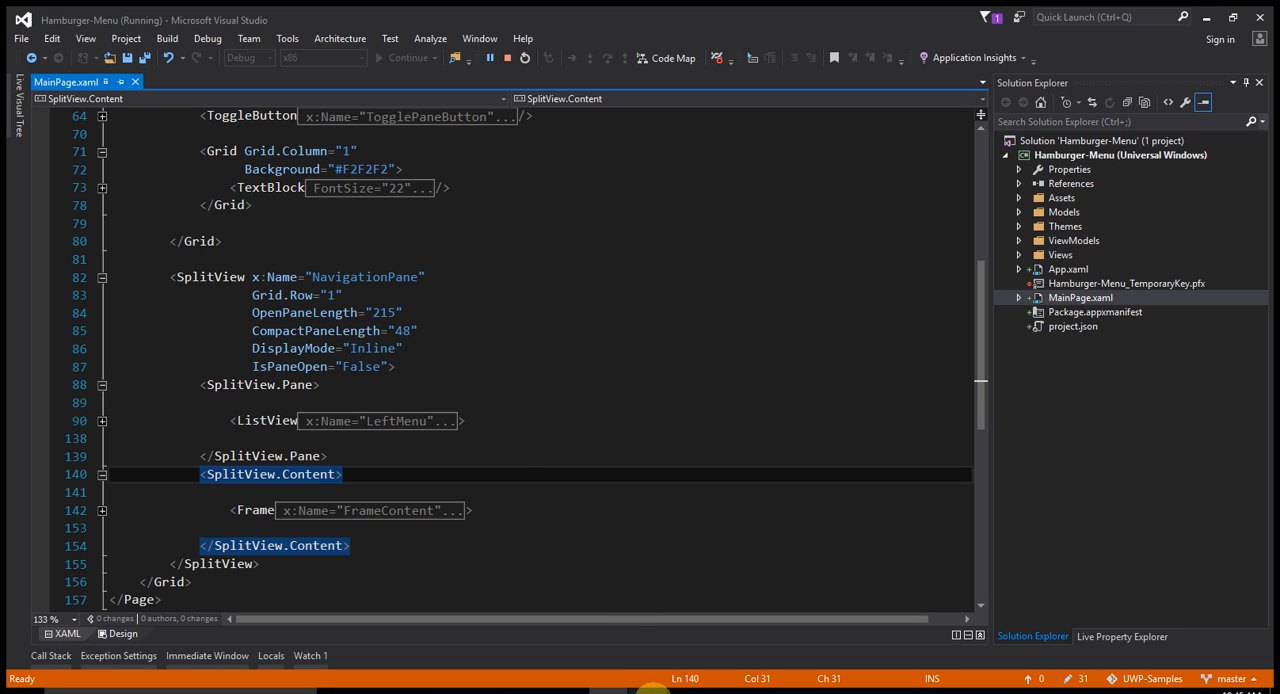
Step: Restore the Hamburger-Menu app and switch it to Video, then Download
{"action": "left_click", "coordinate": [395, 185]}
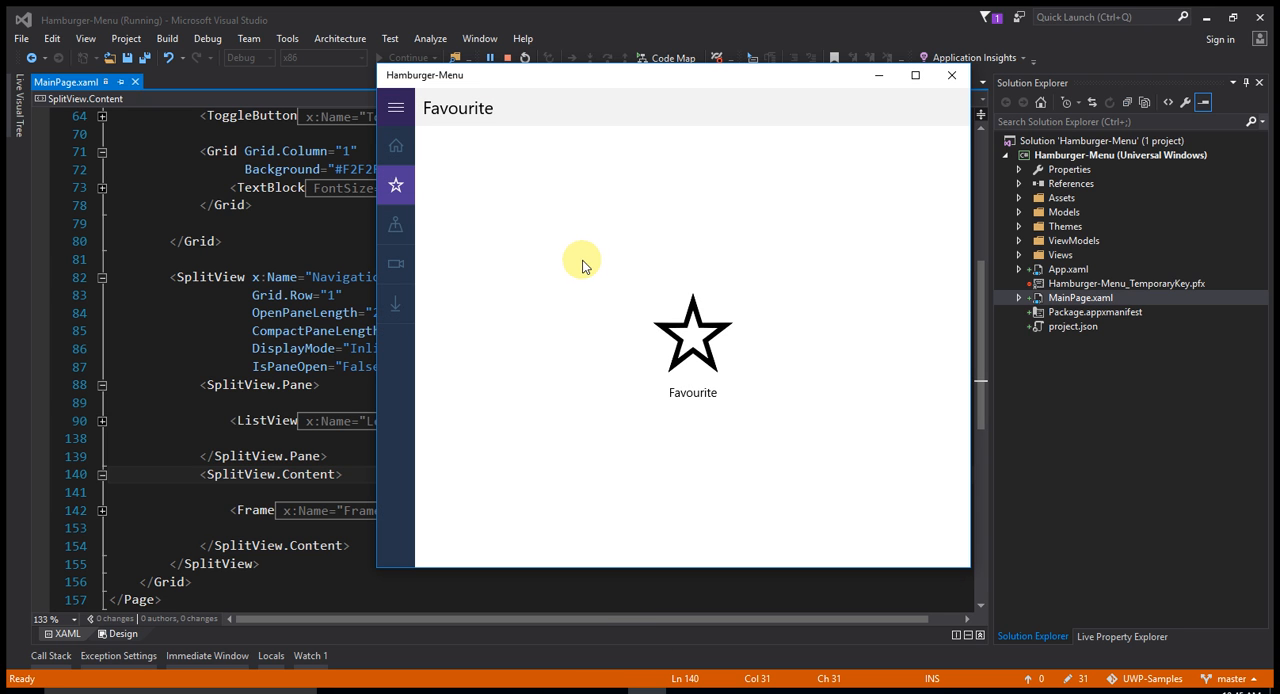
{"action": "mouse_move", "coordinate": [396, 227]}
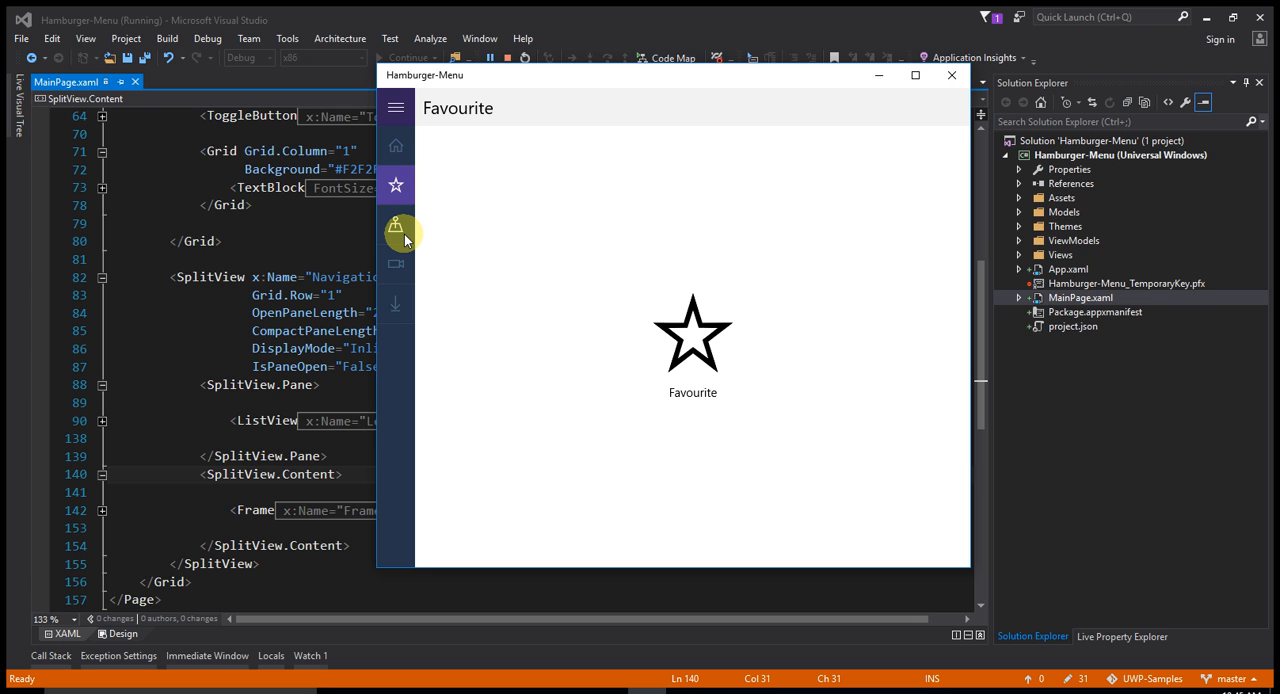
{"action": "left_click", "coordinate": [396, 263]}
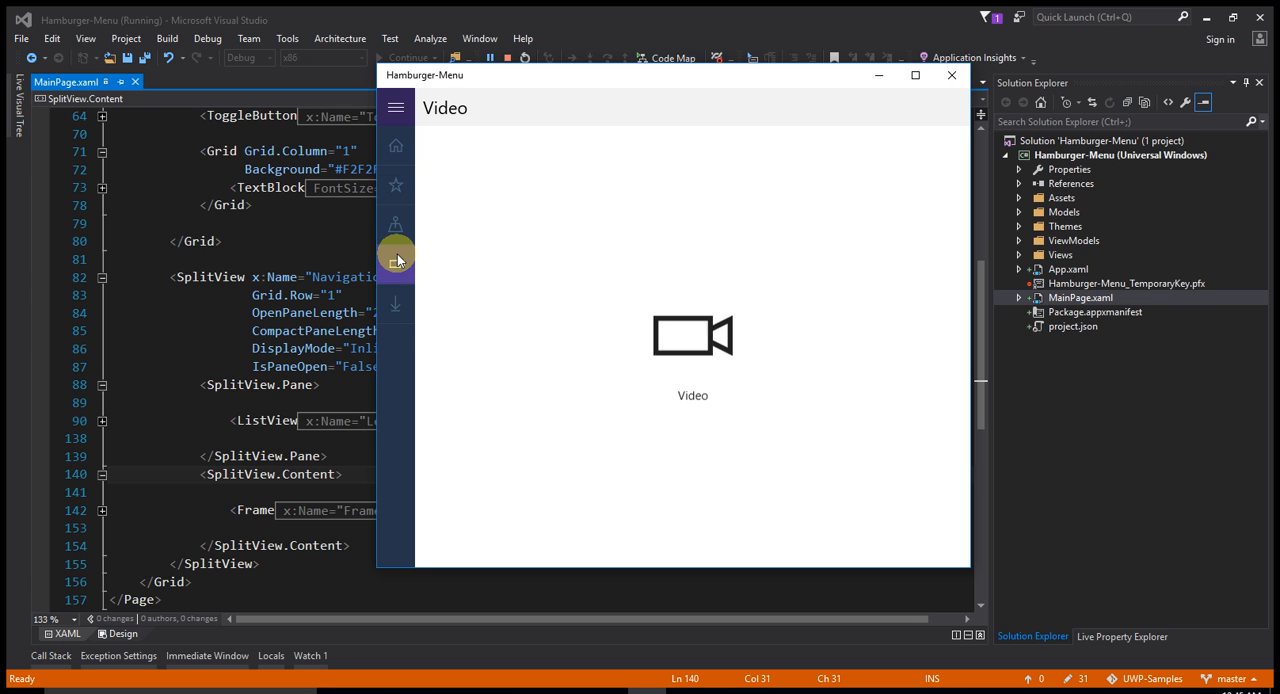
{"action": "left_click", "coordinate": [395, 305]}
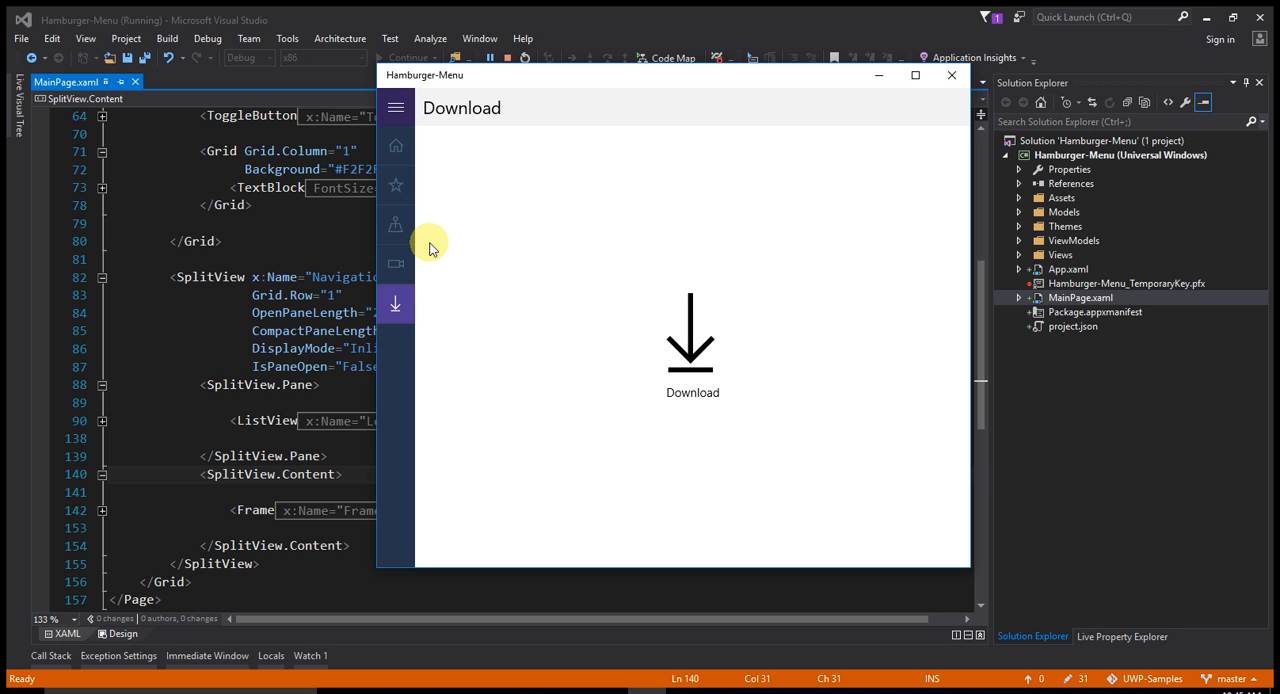
{"action": "mouse_move", "coordinate": [910, 250]}
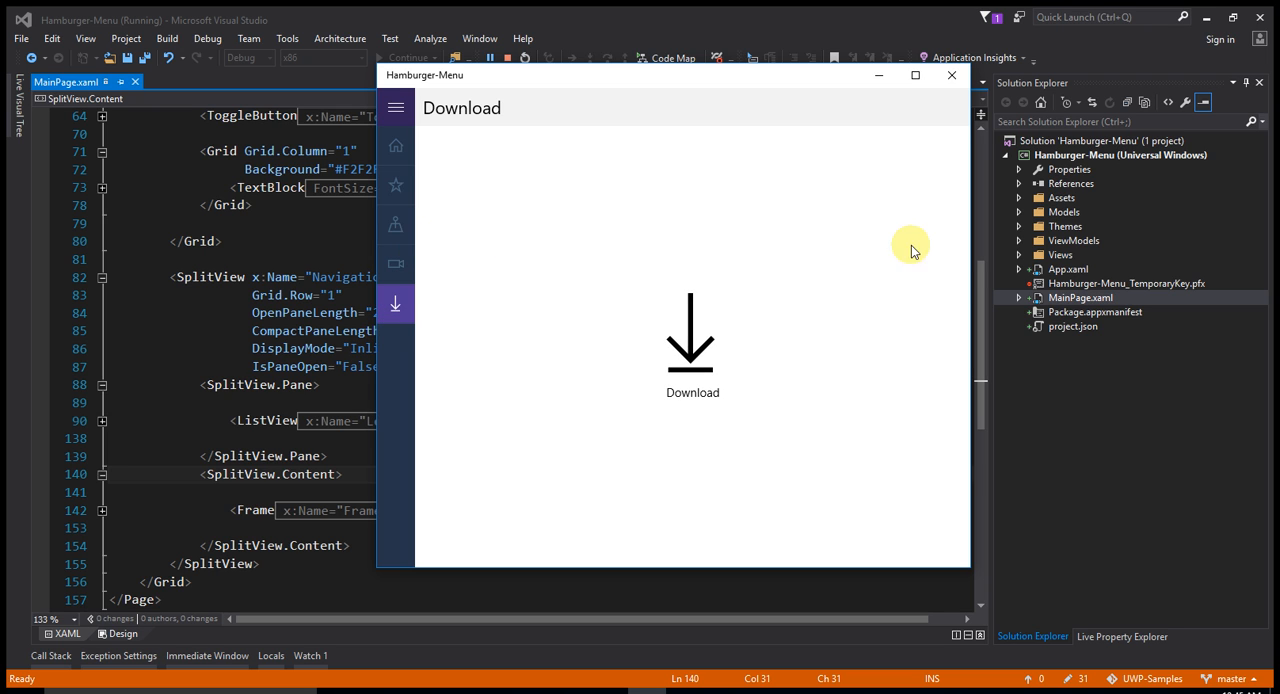
{"action": "mouse_move", "coordinate": [965, 275]}
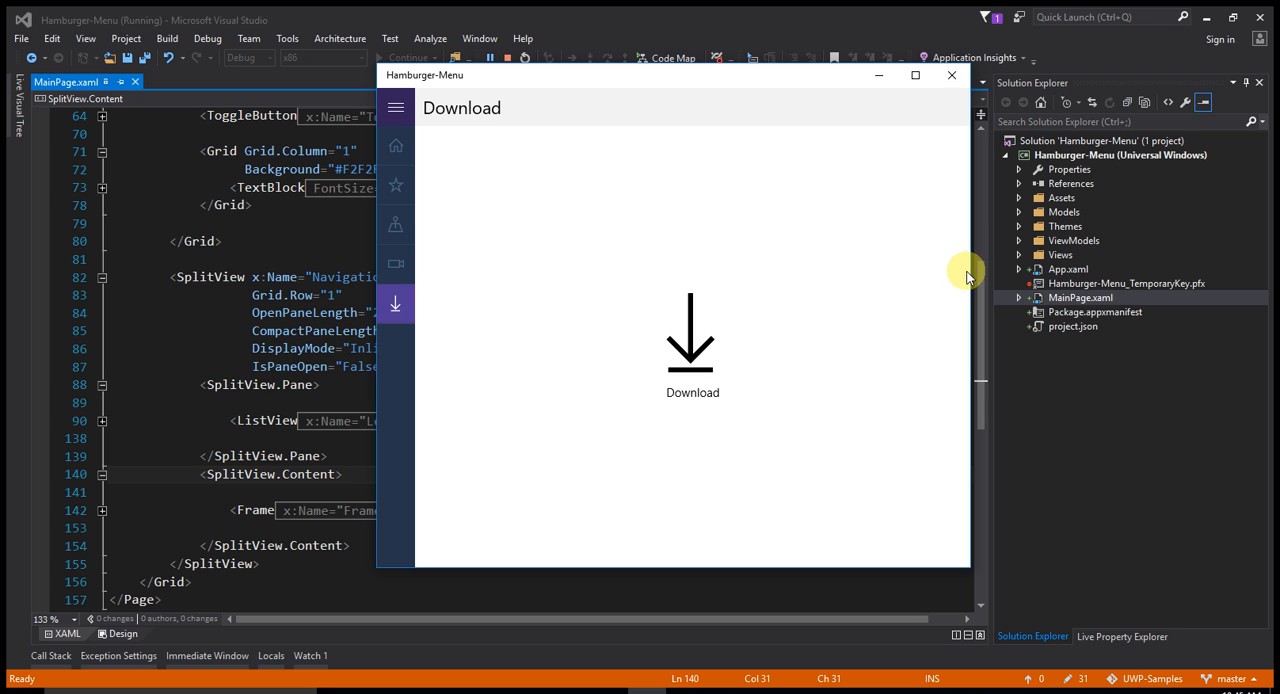
Step: Narrow and rewiden the app window to hide the menu pane, then minimize it
{"action": "left_click_drag", "start_coordinate": [968, 278], "coordinate": [862, 278]}
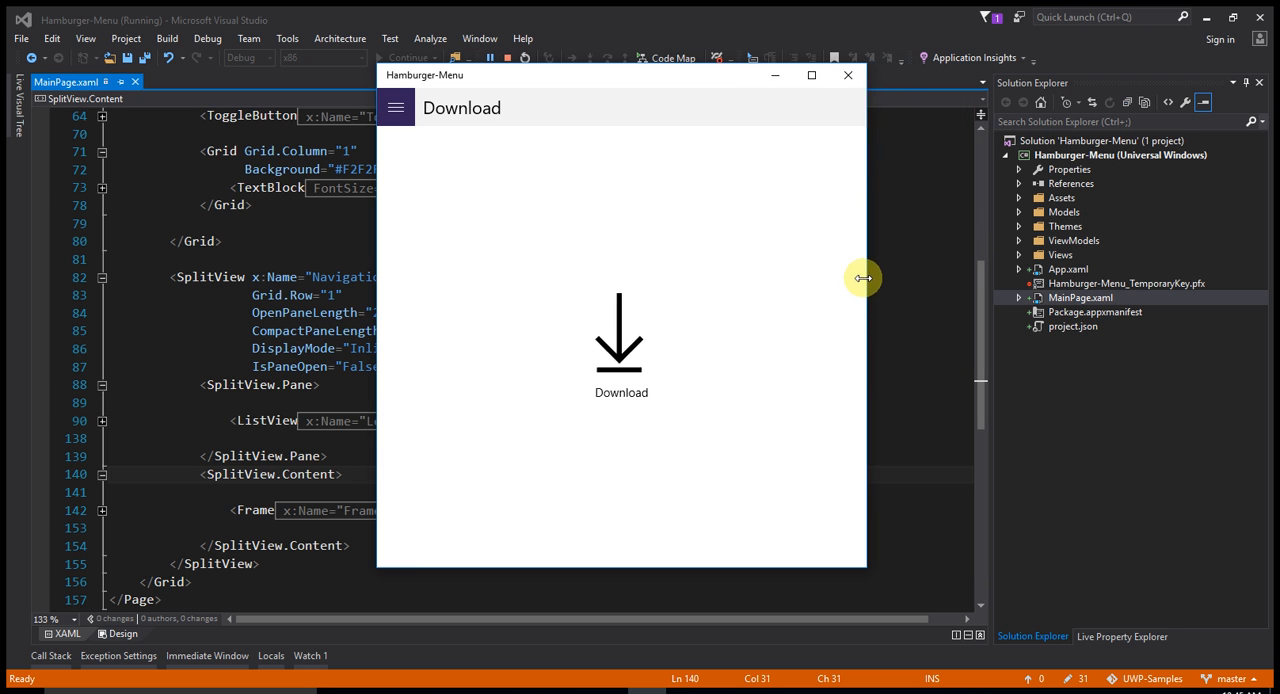
{"action": "left_click_drag", "start_coordinate": [863, 278], "coordinate": [925, 296]}
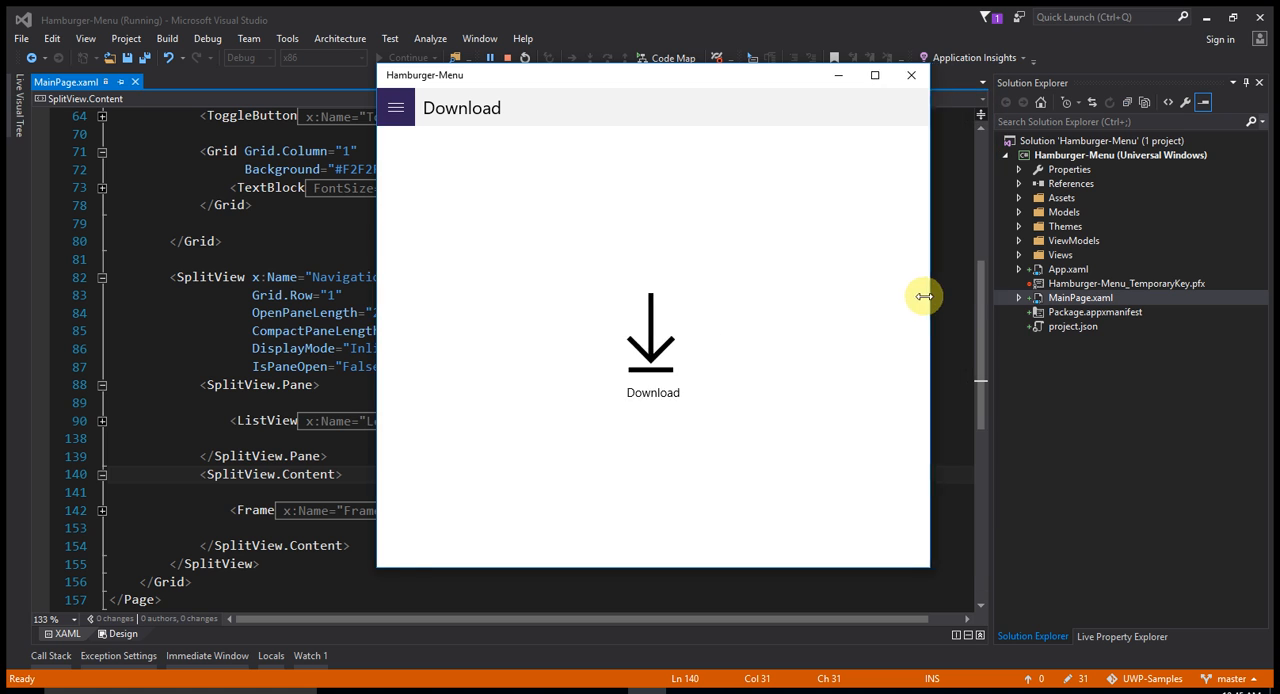
{"action": "left_click", "coordinate": [395, 108]}
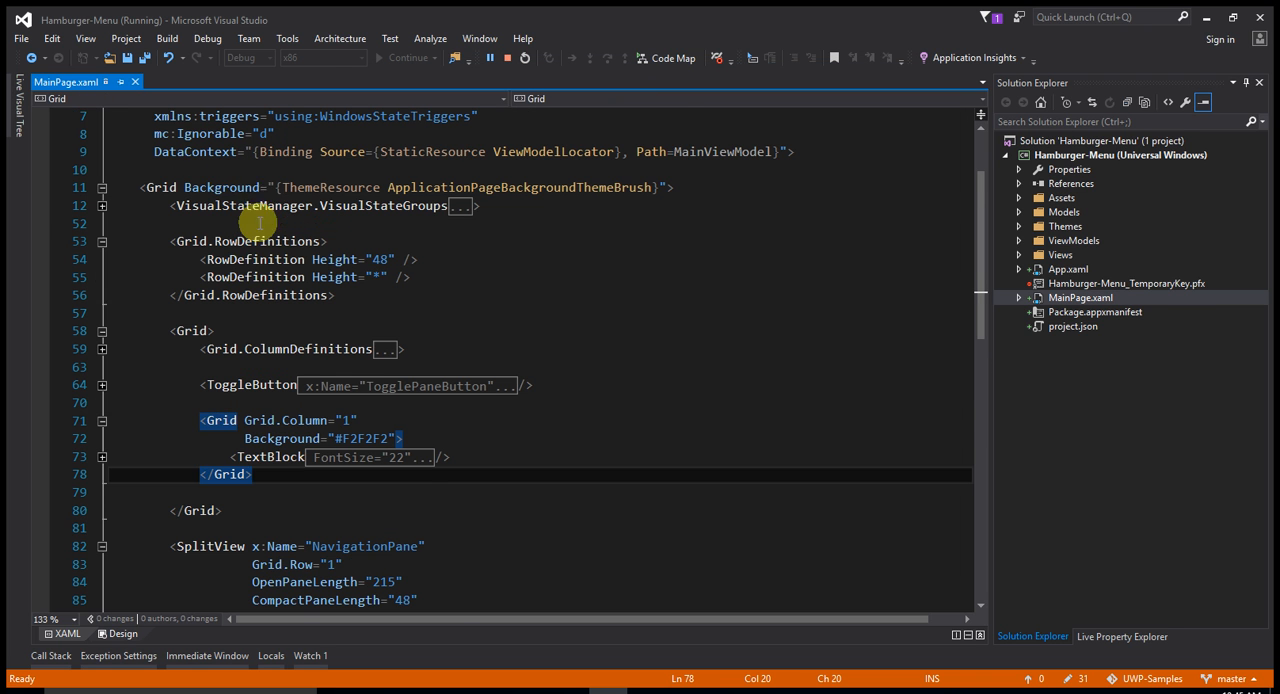
{"action": "left_click", "coordinate": [260, 206]}
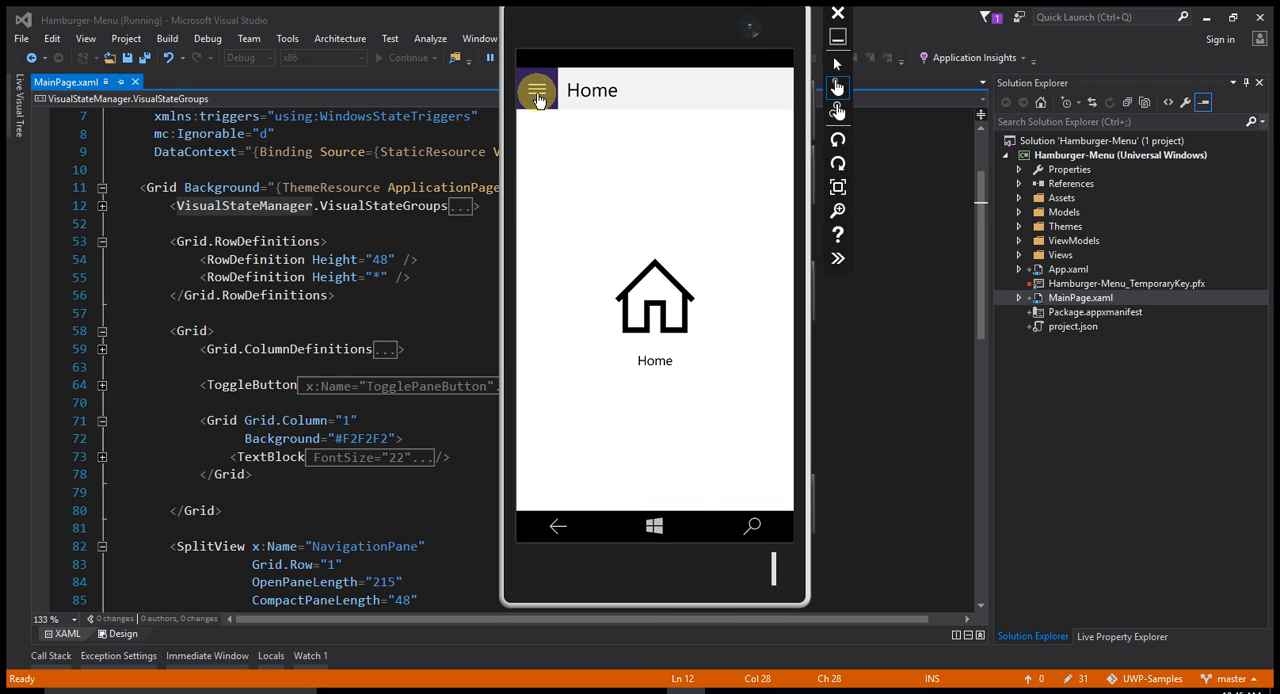
Step: In the phone emulator, toggle the hamburger pane open, closed, open, and select Map
{"action": "left_click", "coordinate": [537, 90]}
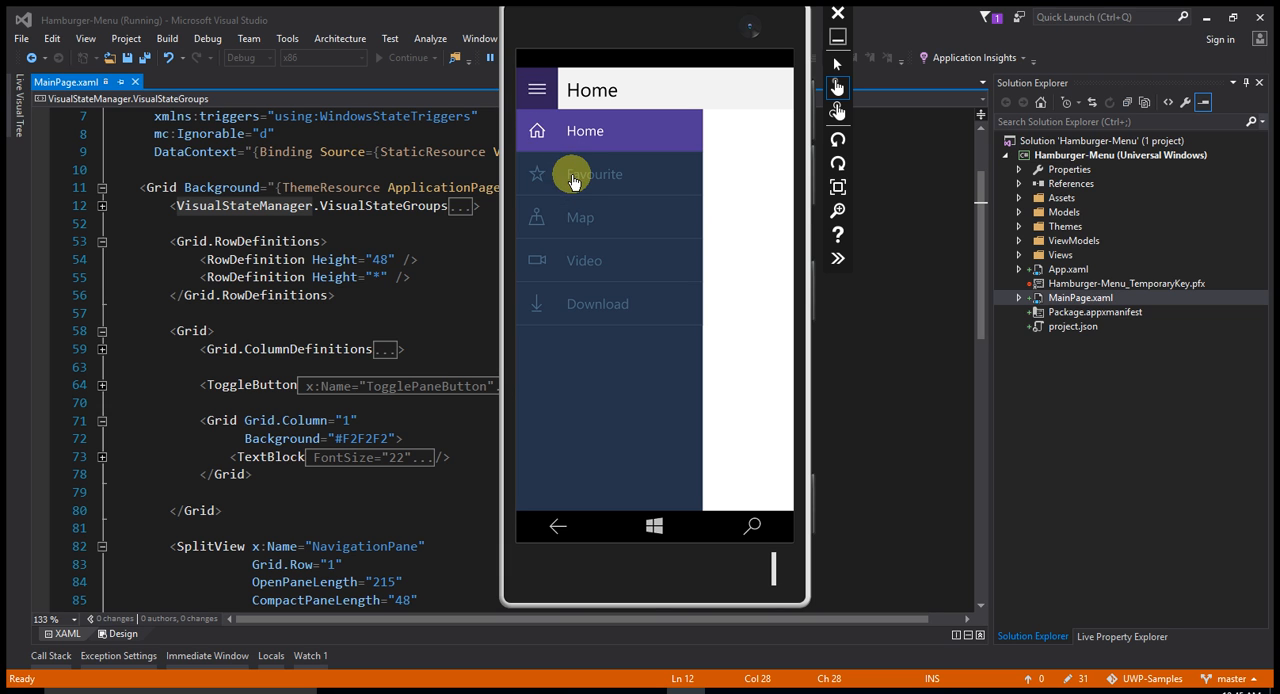
{"action": "left_click", "coordinate": [537, 89]}
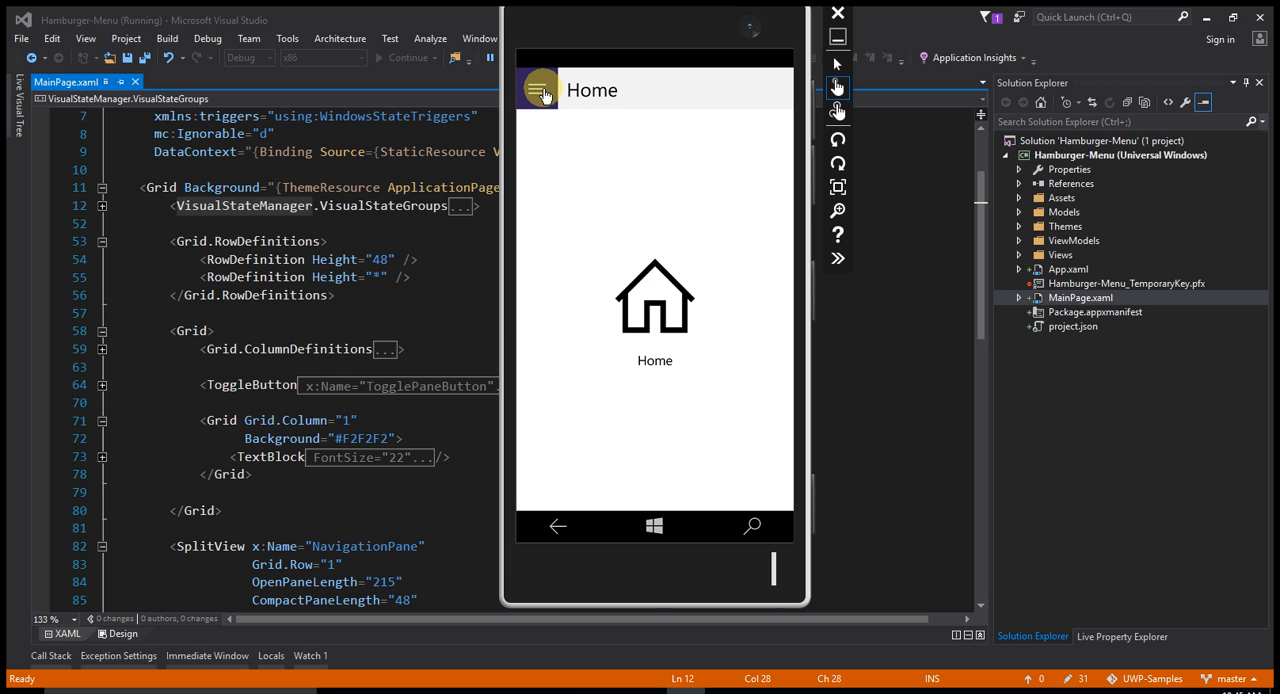
{"action": "left_click", "coordinate": [537, 89]}
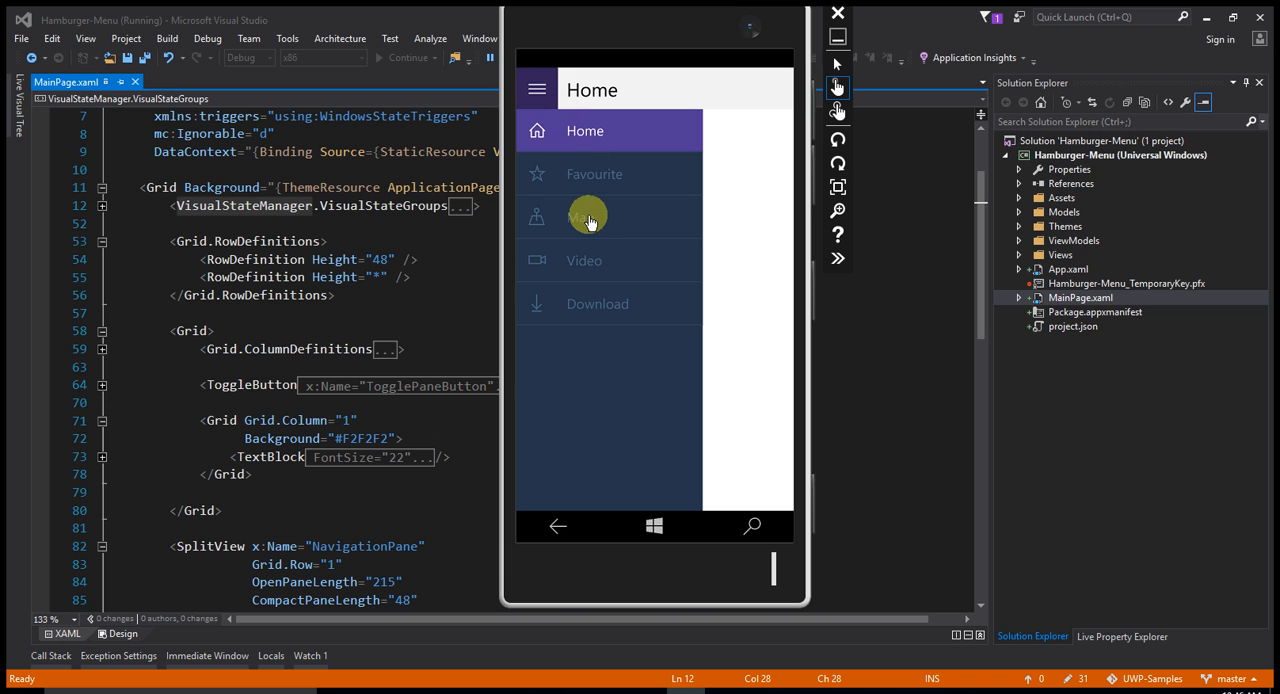
{"action": "mouse_move", "coordinate": [585, 220]}
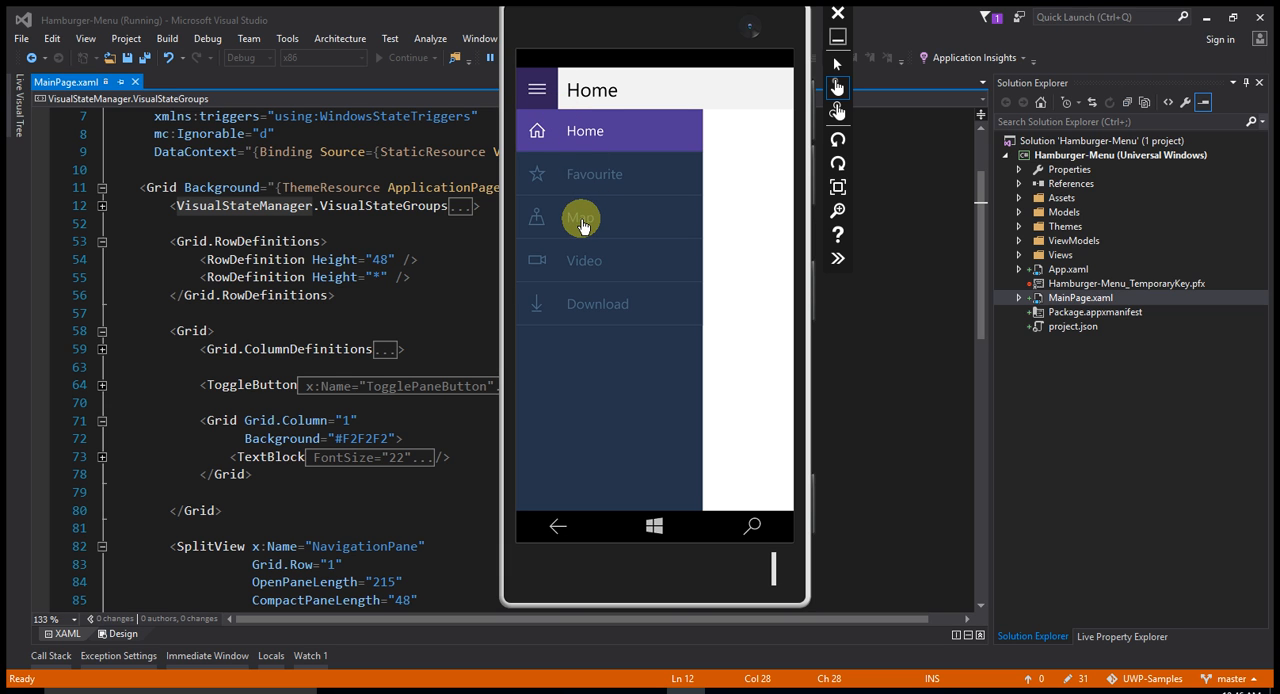
{"action": "left_click", "coordinate": [584, 218]}
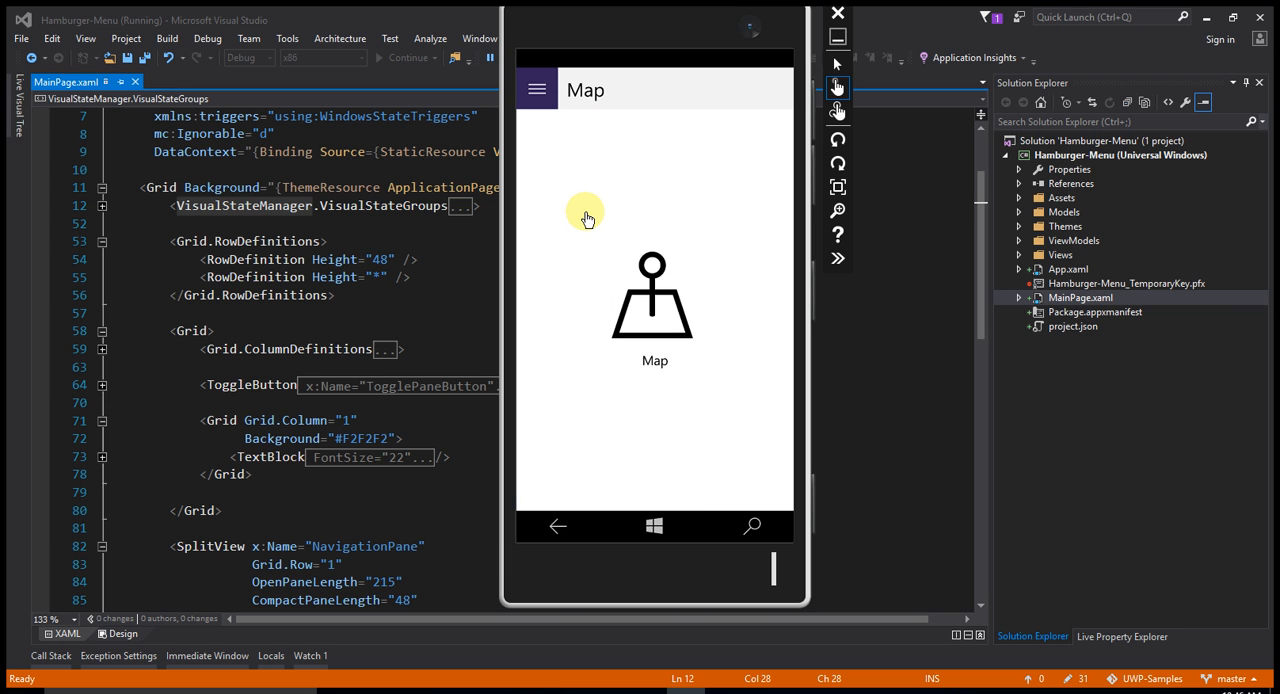